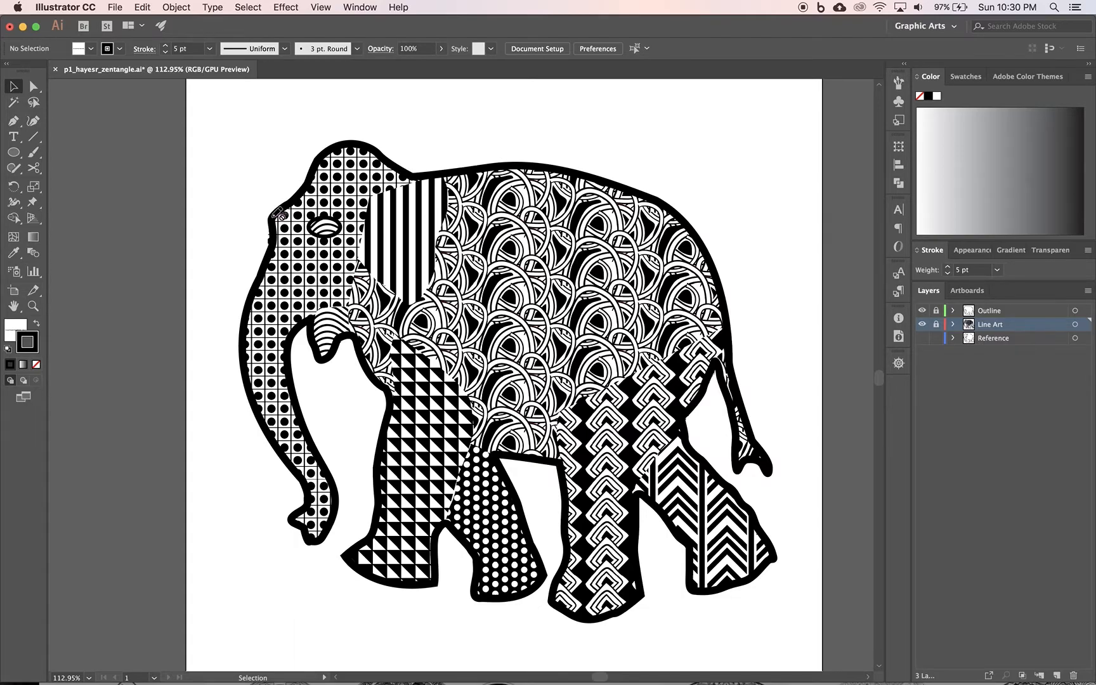
pyautogui.moveTo(953, 313)
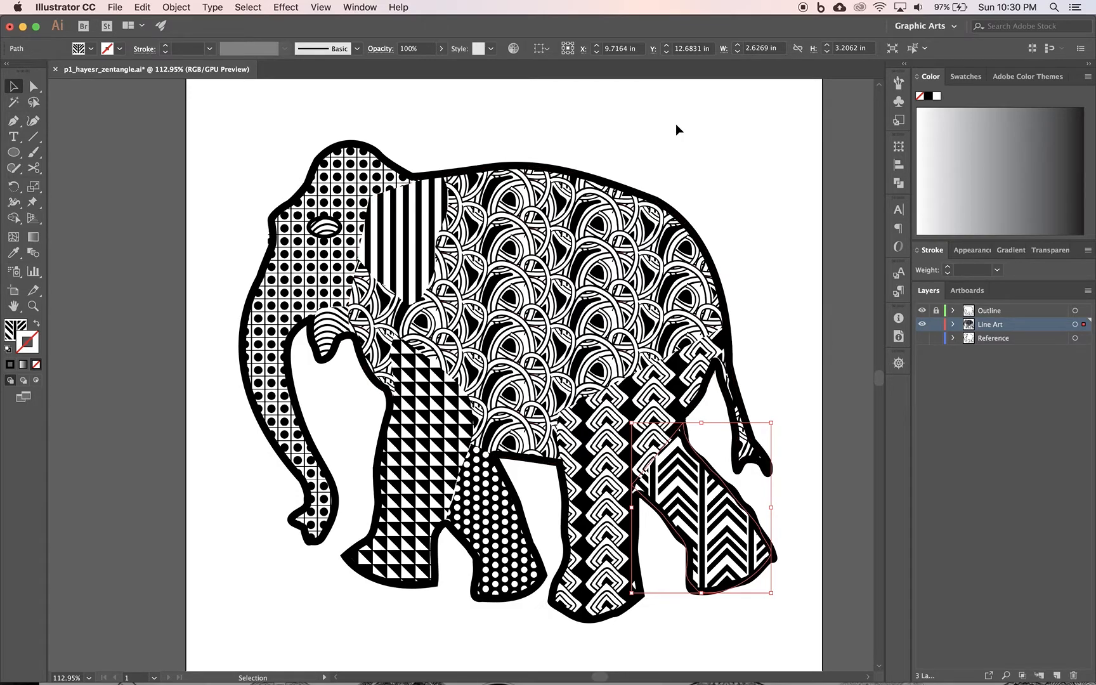
# Deselect the chevron-patterned back leg by clicking the empty canvas
pyautogui.click(965, 76)
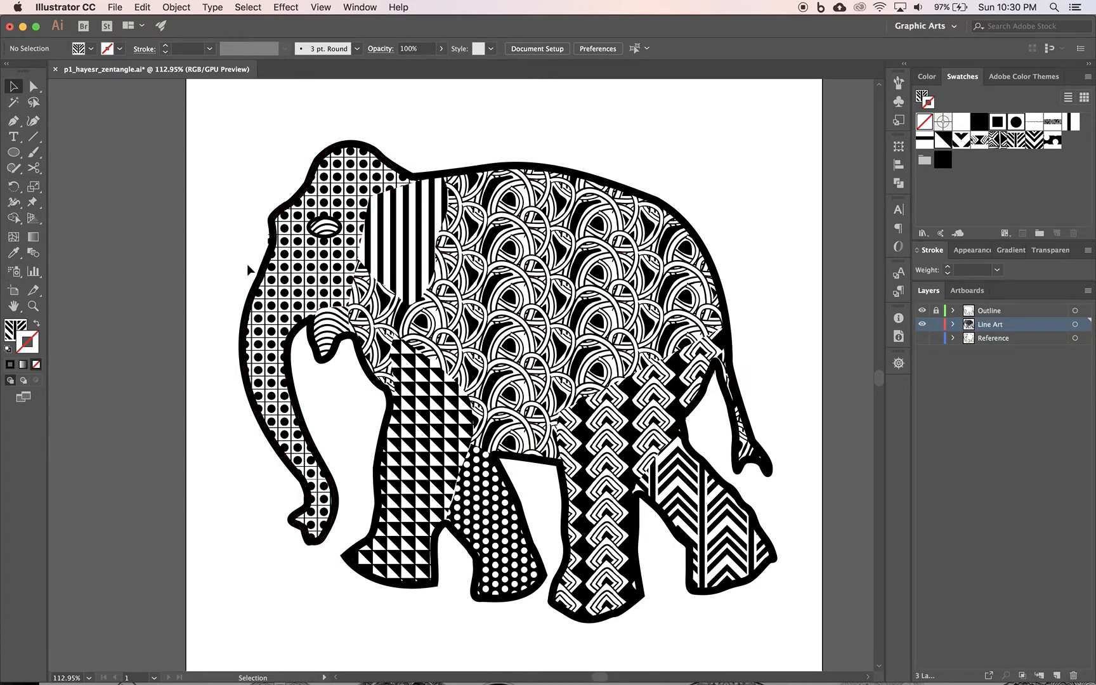
pyautogui.moveTo(216, 353)
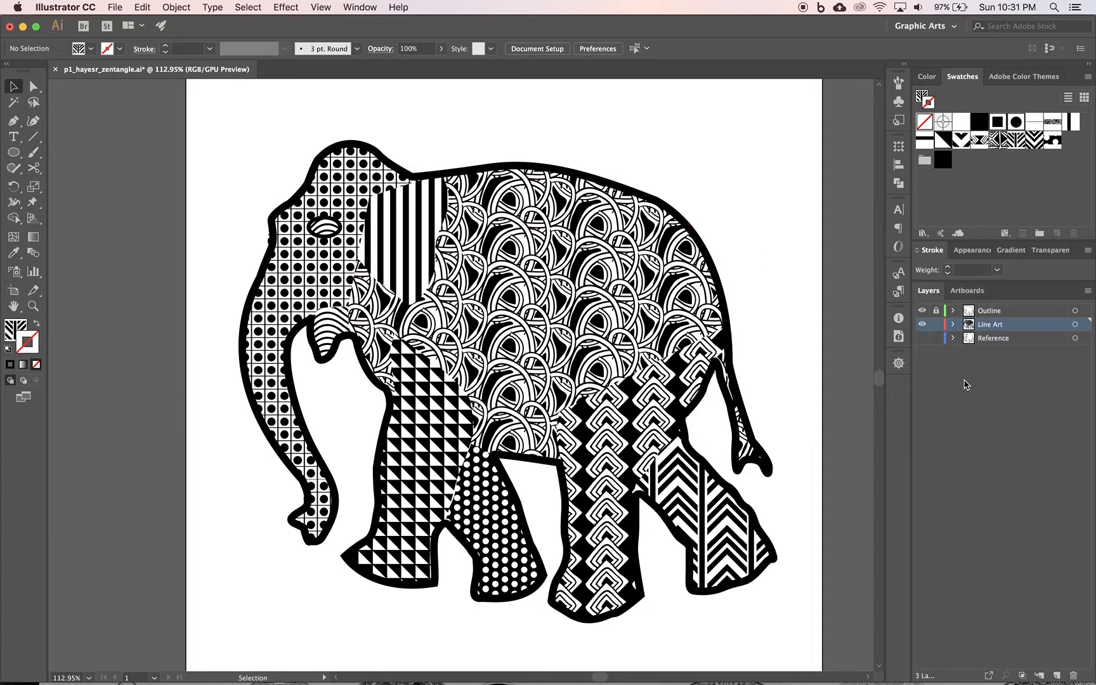
pyautogui.moveTo(936, 310)
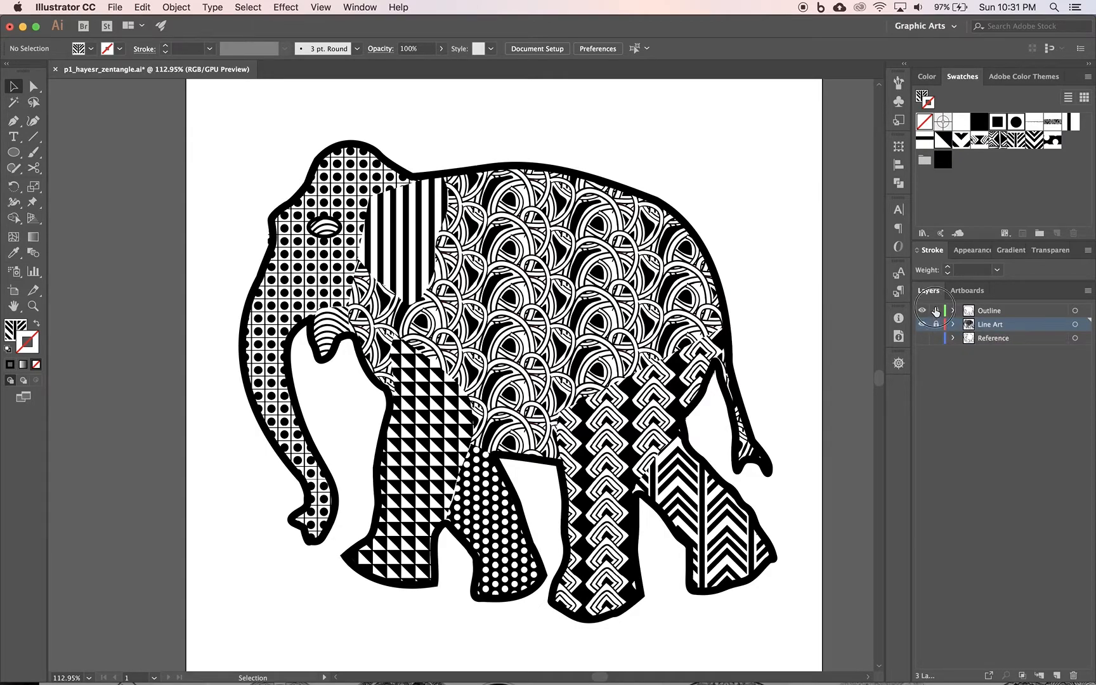
# Hide the patterned artwork layers and show the Reference sketch and Outline layers
pyautogui.click(923, 324)
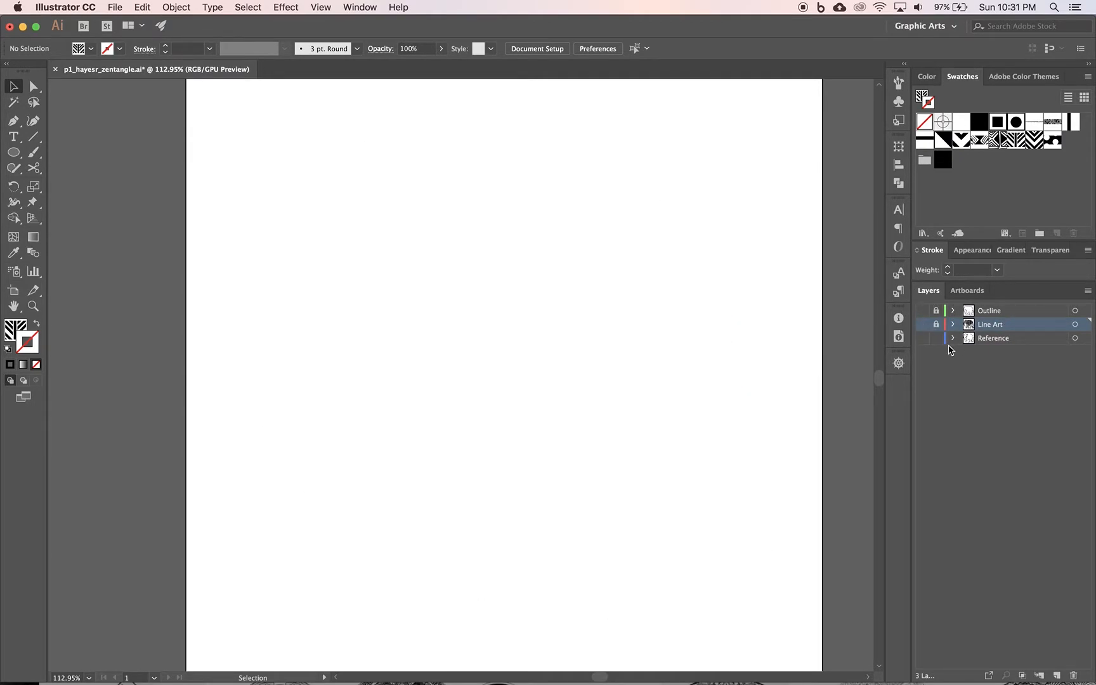
pyautogui.click(922, 338)
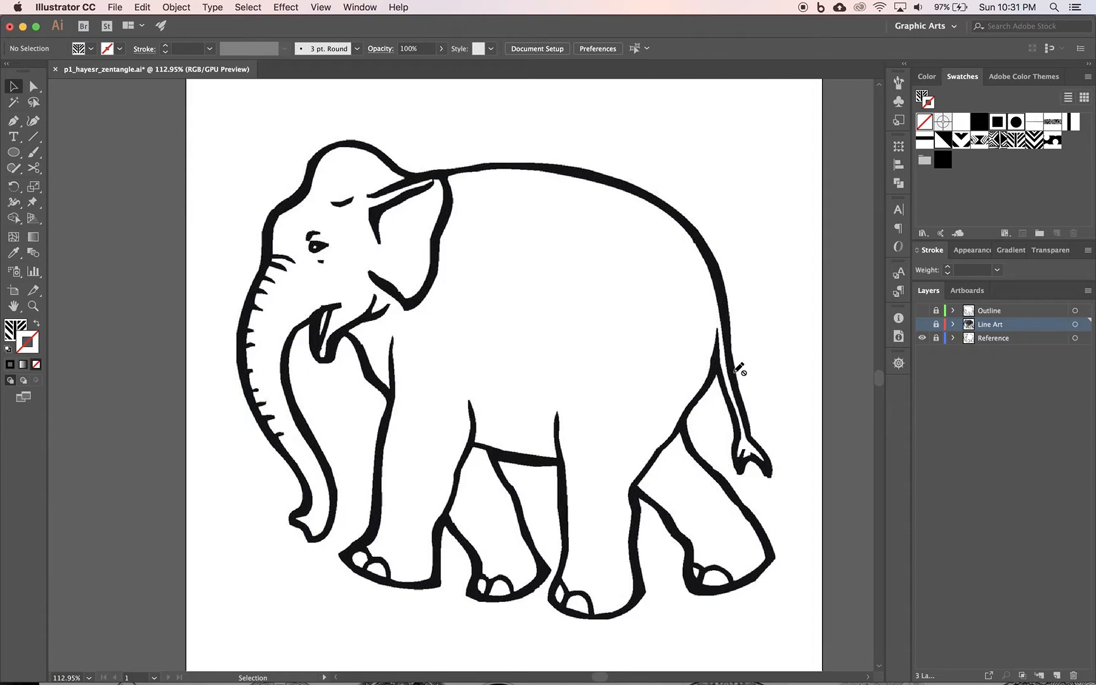
pyautogui.moveTo(720, 400)
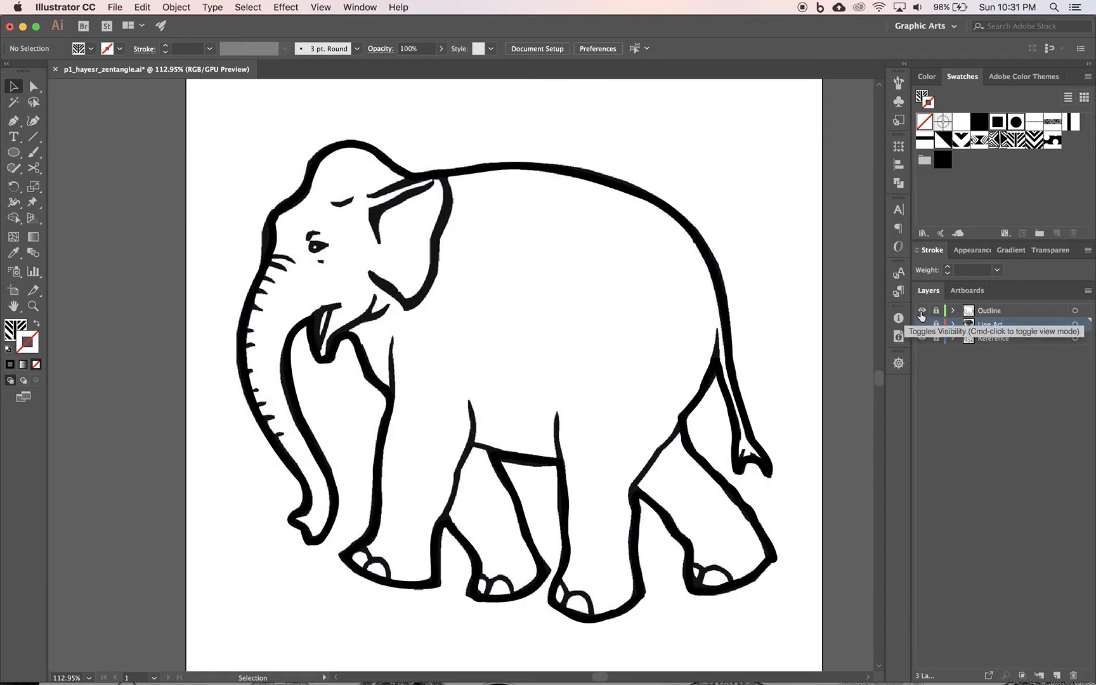
pyautogui.click(991, 324)
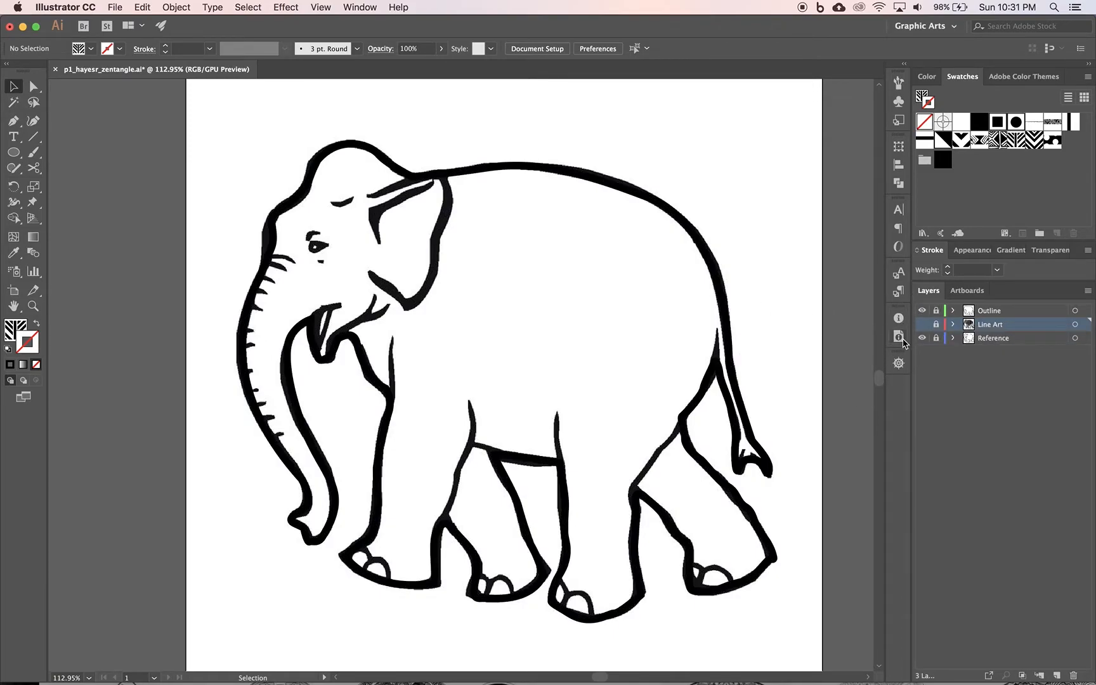
pyautogui.moveTo(922, 341)
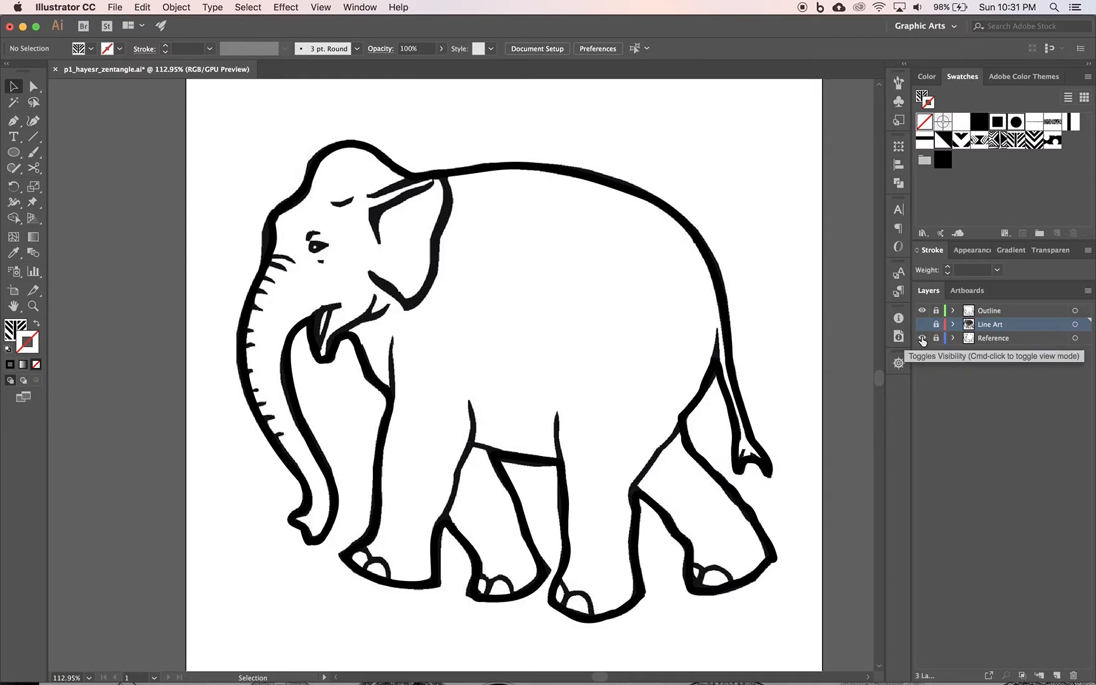
# Hide the Reference sketch and Outline layers, leaving the artboard empty
pyautogui.click(921, 337)
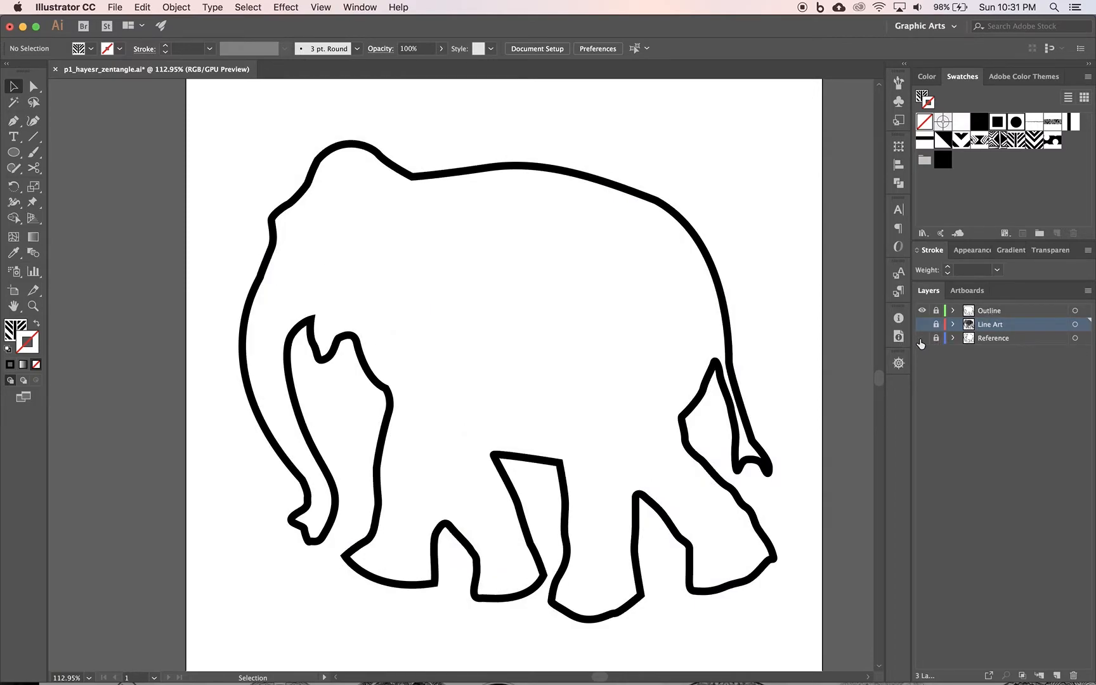
pyautogui.click(935, 338)
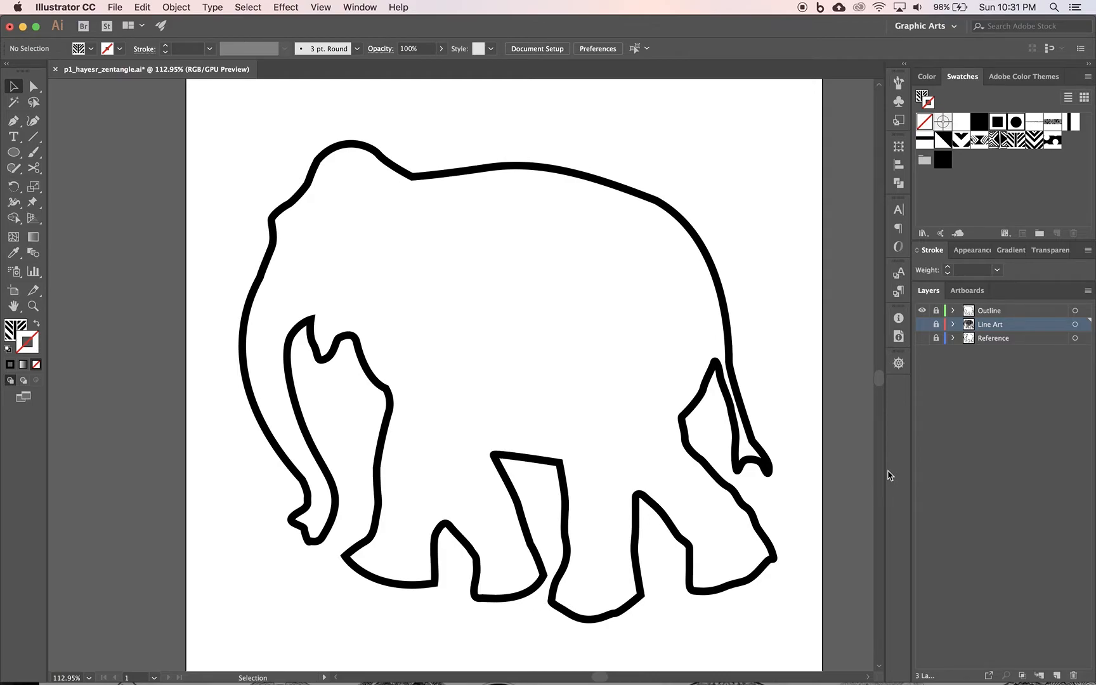
pyautogui.moveTo(905, 414)
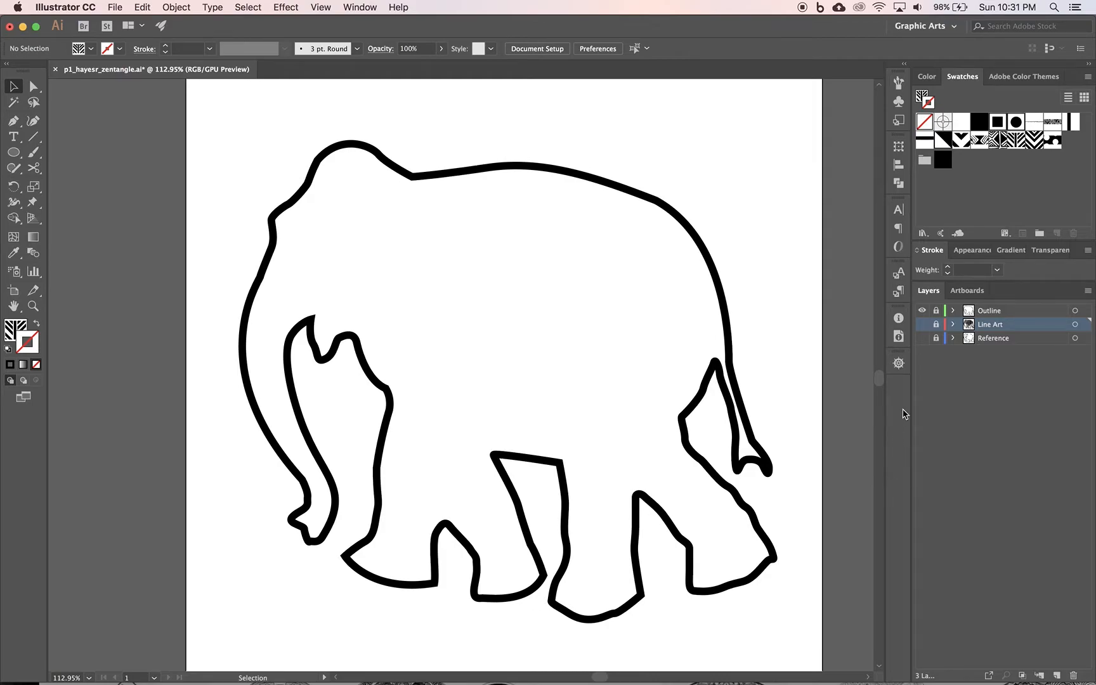
pyautogui.click(921, 324)
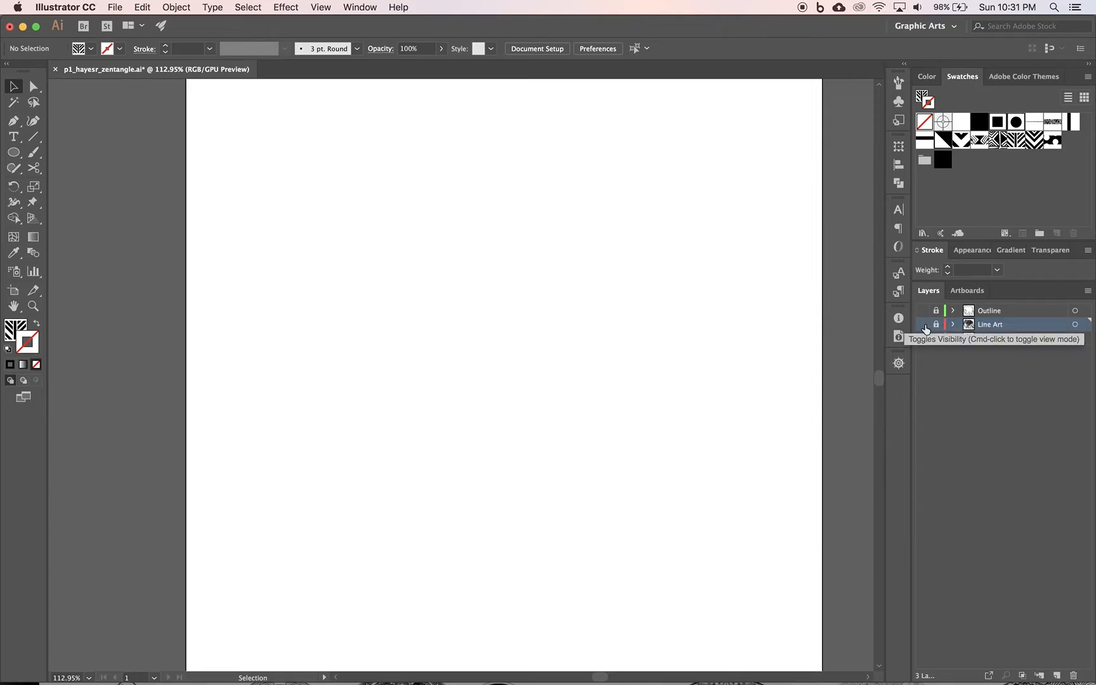
# Show the Line Art layer and select the polka-dot leg piece
pyautogui.click(923, 323)
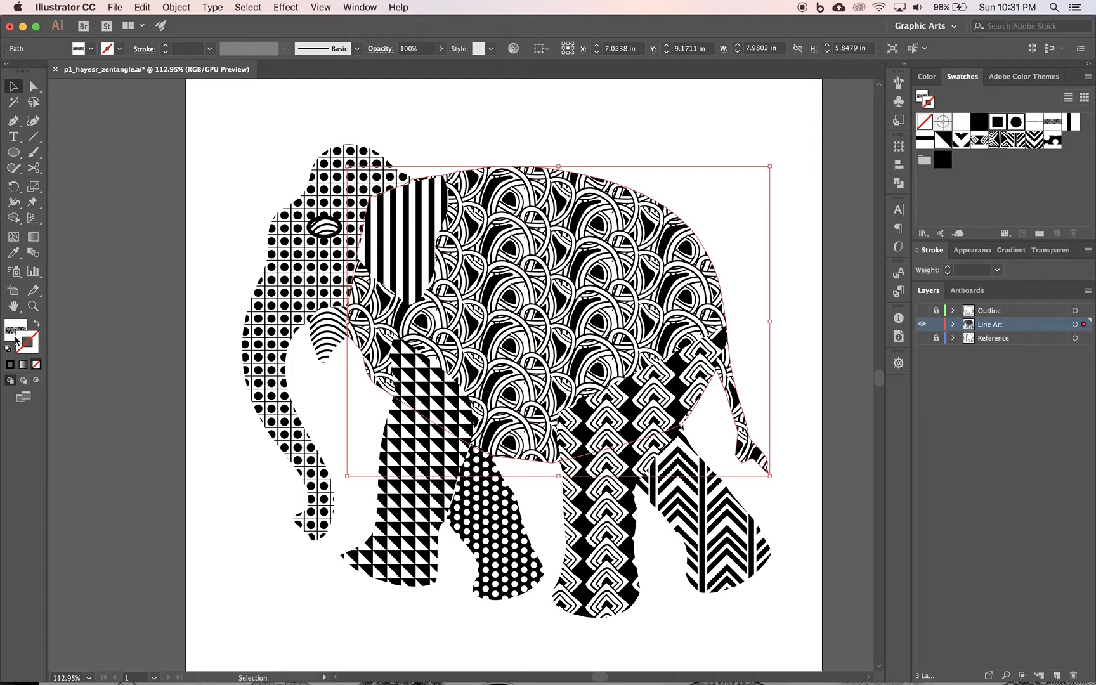
pyautogui.click(492, 527)
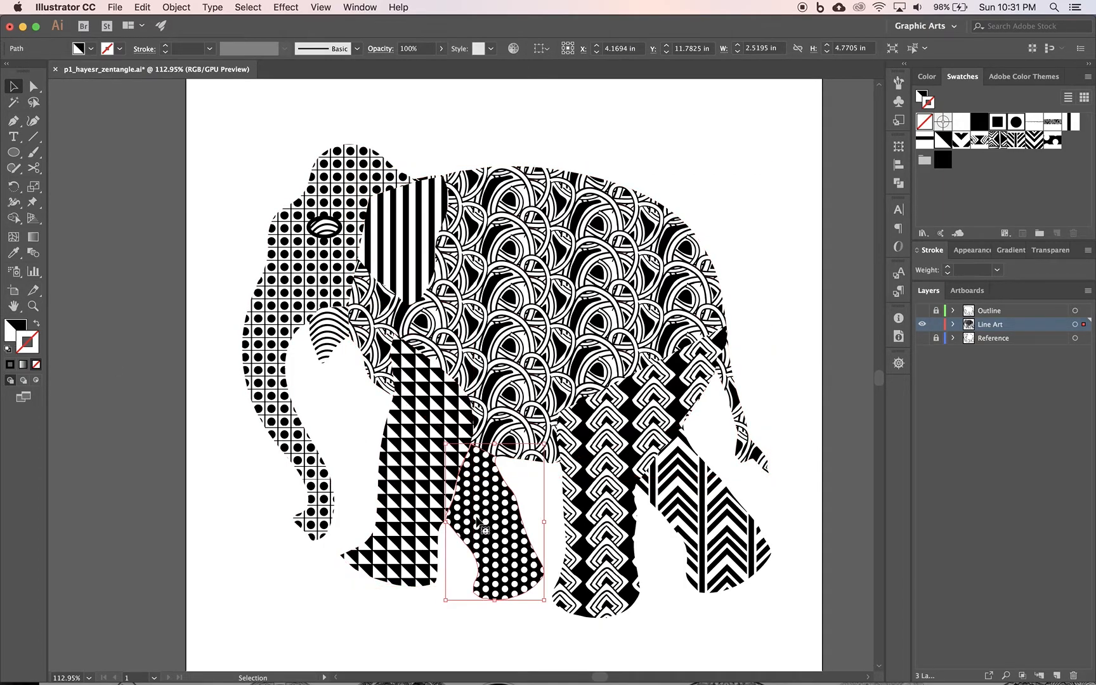